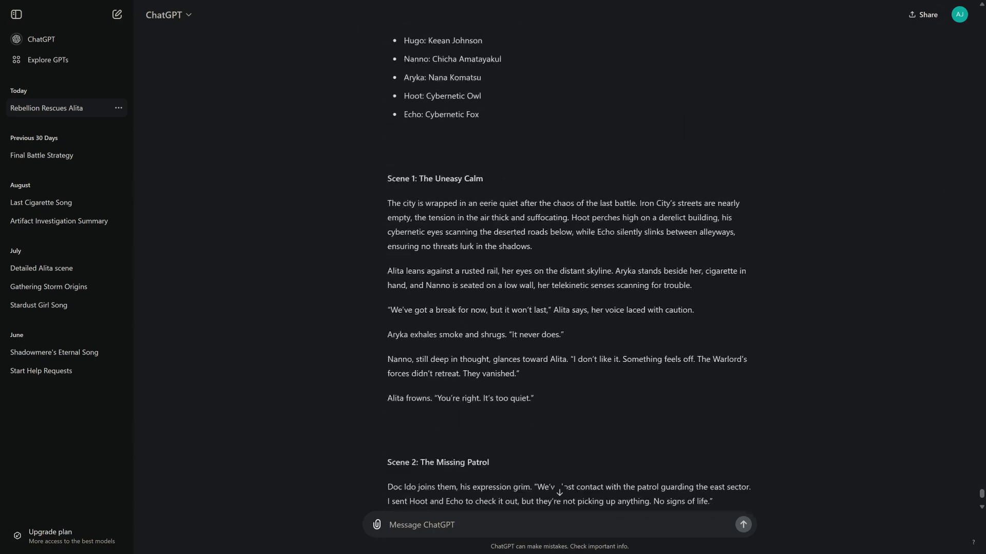
{"action": "scroll", "scroll_direction": "up", "scroll_amount": 3}
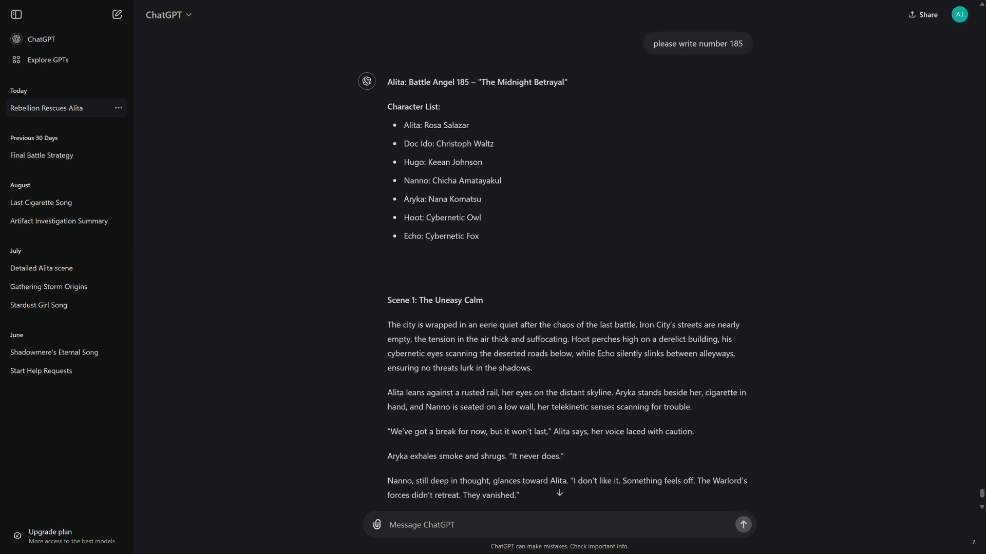
{"action": "scroll", "scroll_direction": "down", "scroll_amount": 3}
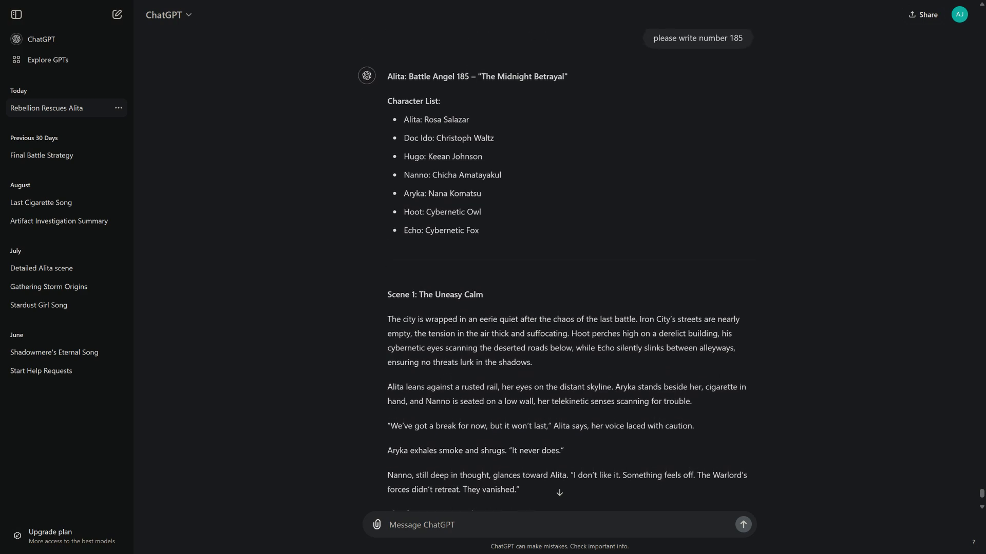
{"action": "scroll", "scroll_direction": "down", "scroll_amount": 3}
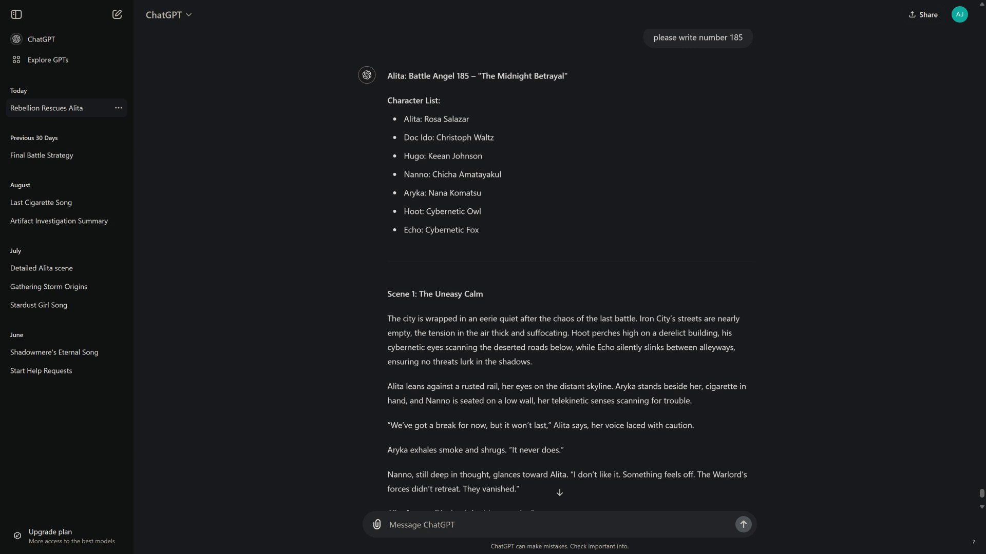
{"action": "scroll", "scroll_direction": "down", "scroll_amount": 3}
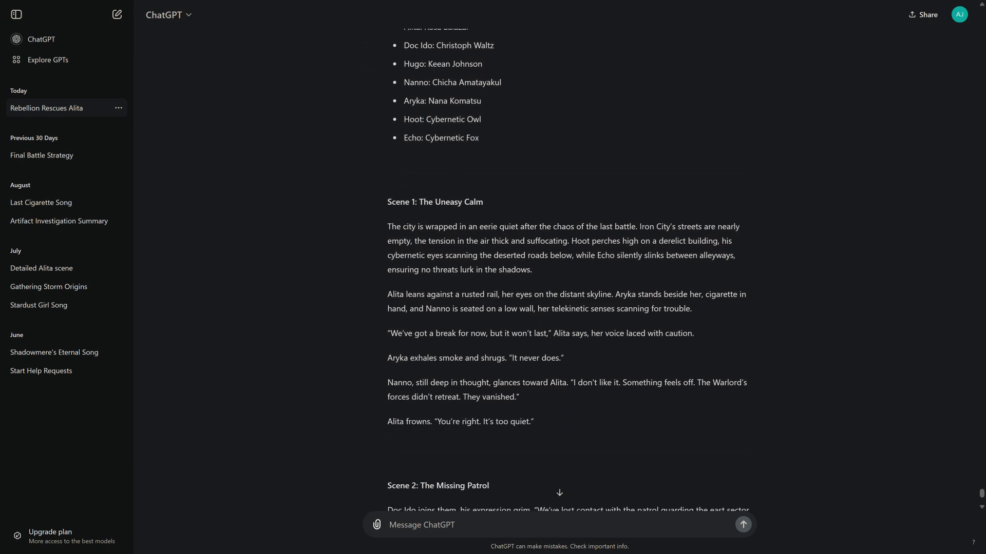
{"action": "scroll", "scroll_direction": "down", "scroll_amount": 3}
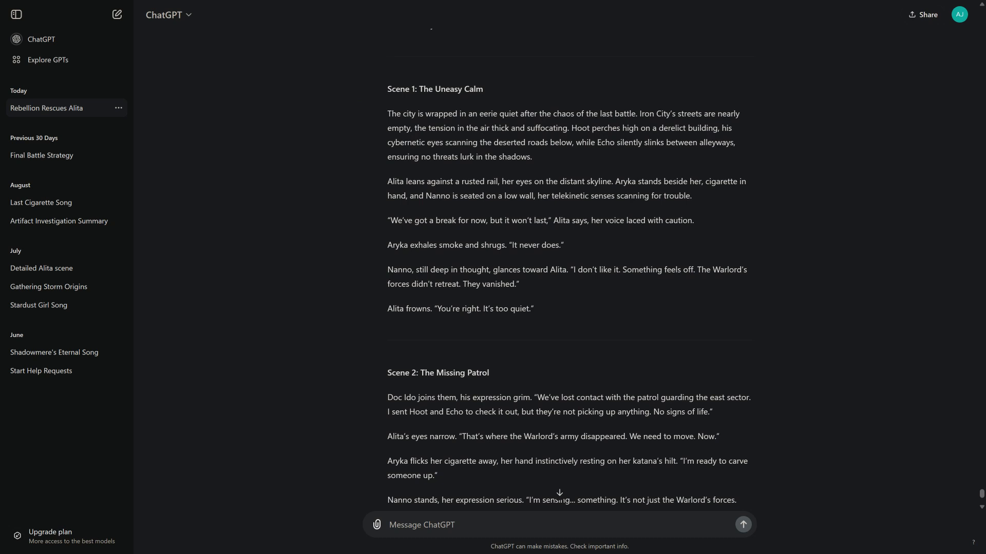
{"action": "scroll", "scroll_direction": "down", "scroll_amount": 3}
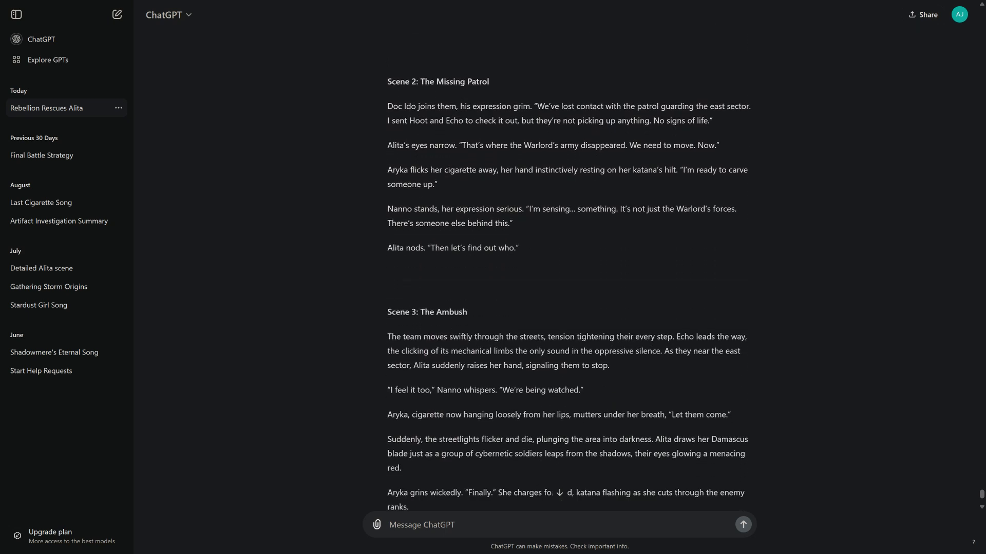
{"action": "scroll", "scroll_direction": "up", "scroll_amount": 3}
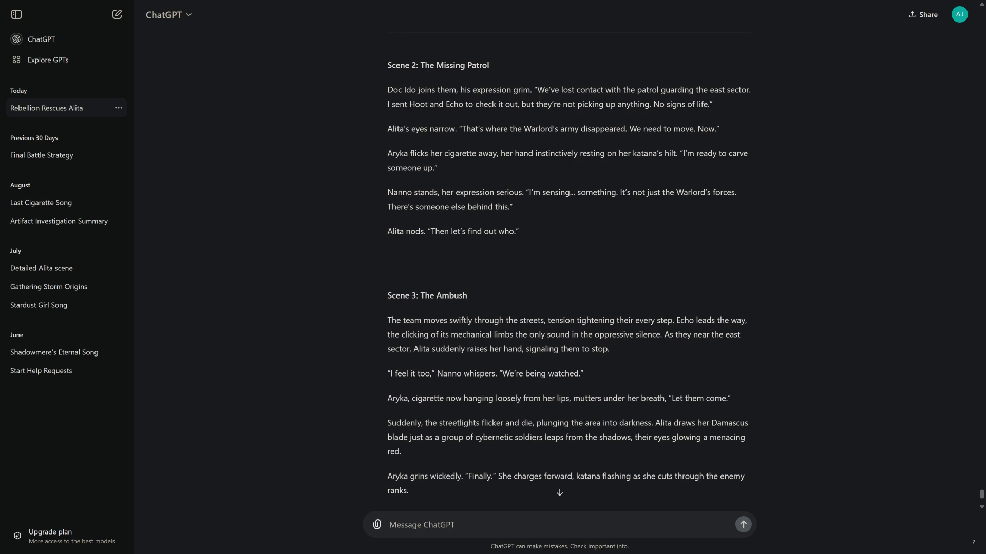
{"action": "scroll", "scroll_direction": "down", "scroll_amount": 3}
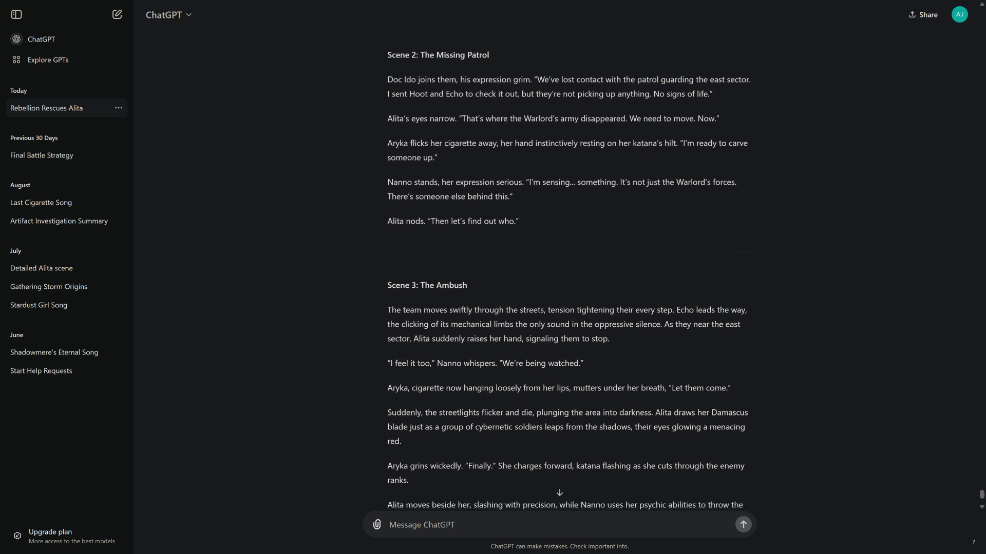
{"action": "scroll", "scroll_direction": "down", "scroll_amount": 3}
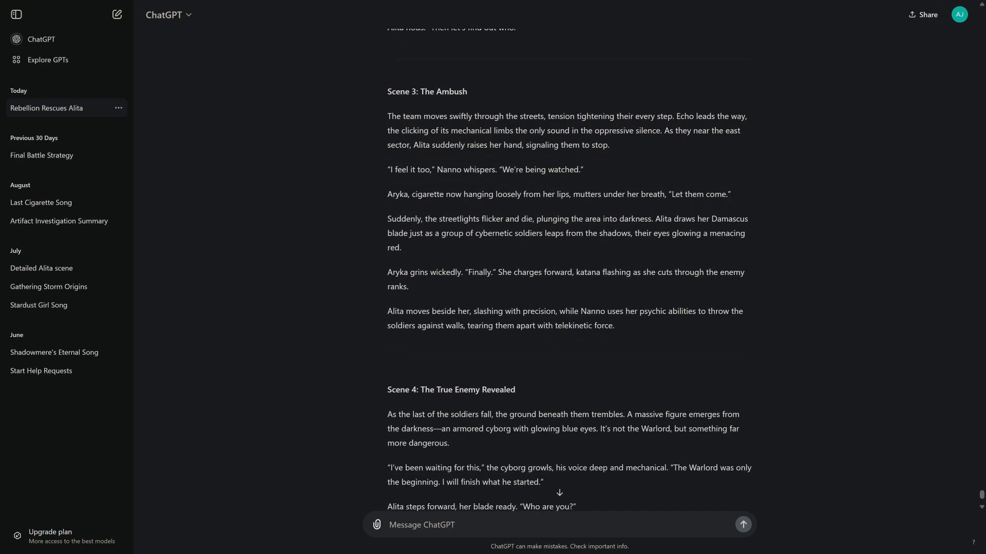
{"action": "scroll", "scroll_direction": "up", "scroll_amount": 3}
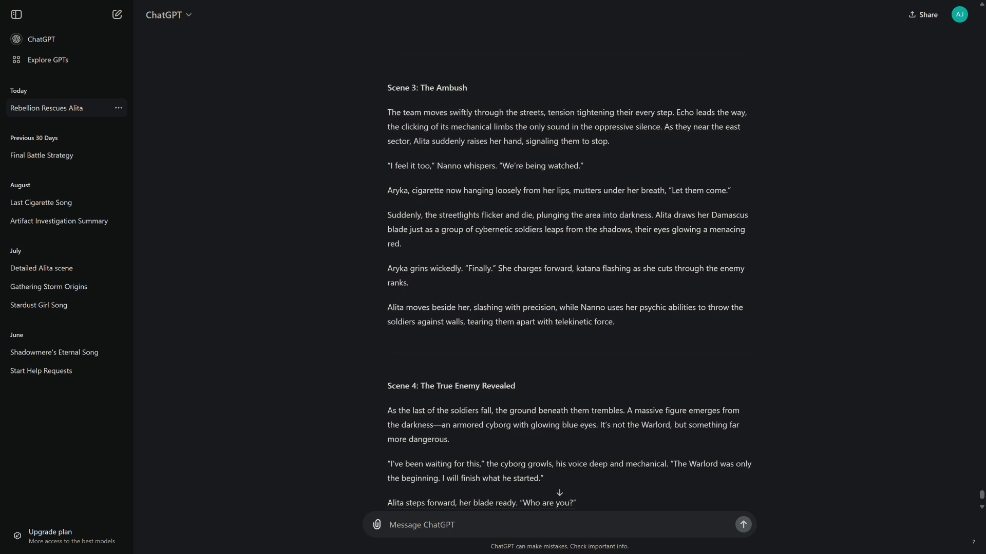
{"action": "scroll", "scroll_direction": "down", "scroll_amount": 3}
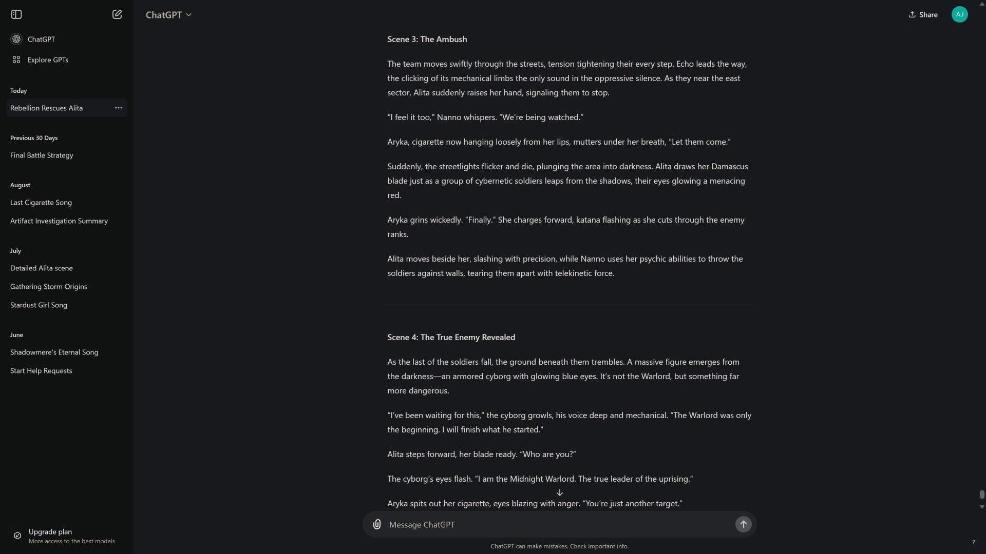
{"action": "scroll", "scroll_direction": "up", "scroll_amount": 3}
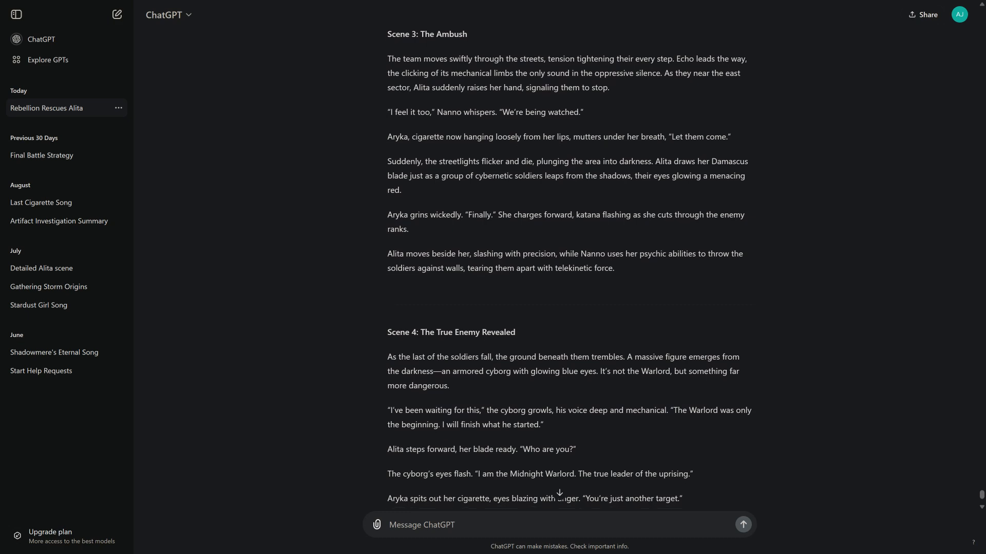
{"action": "scroll", "scroll_direction": "down", "scroll_amount": 3}
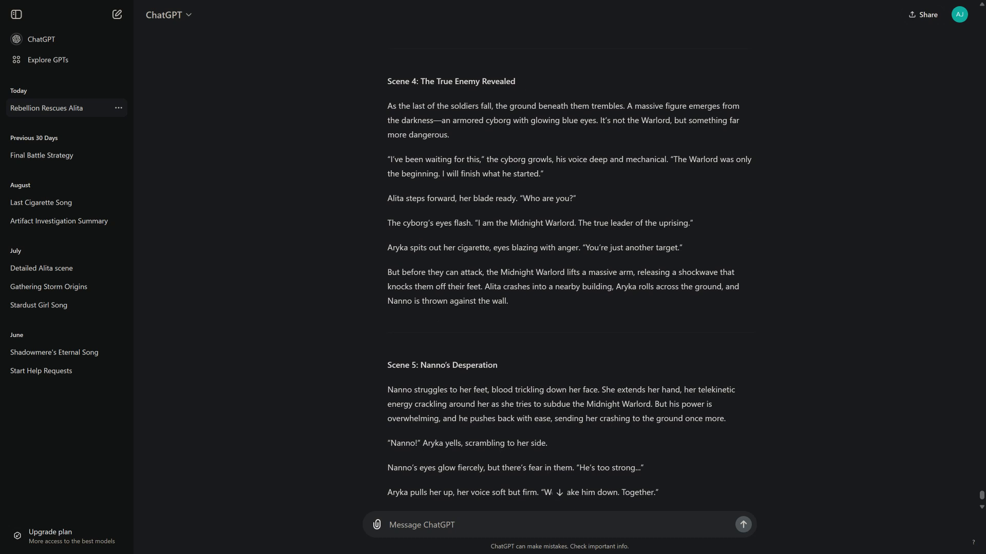
{"action": "scroll", "scroll_direction": "down", "scroll_amount": 3}
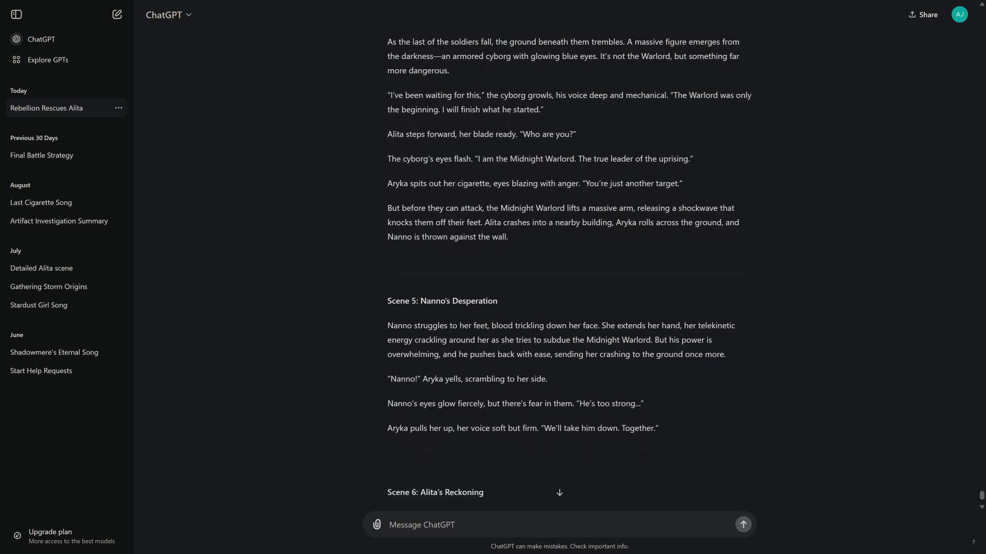
{"action": "scroll", "scroll_direction": "down", "scroll_amount": 3}
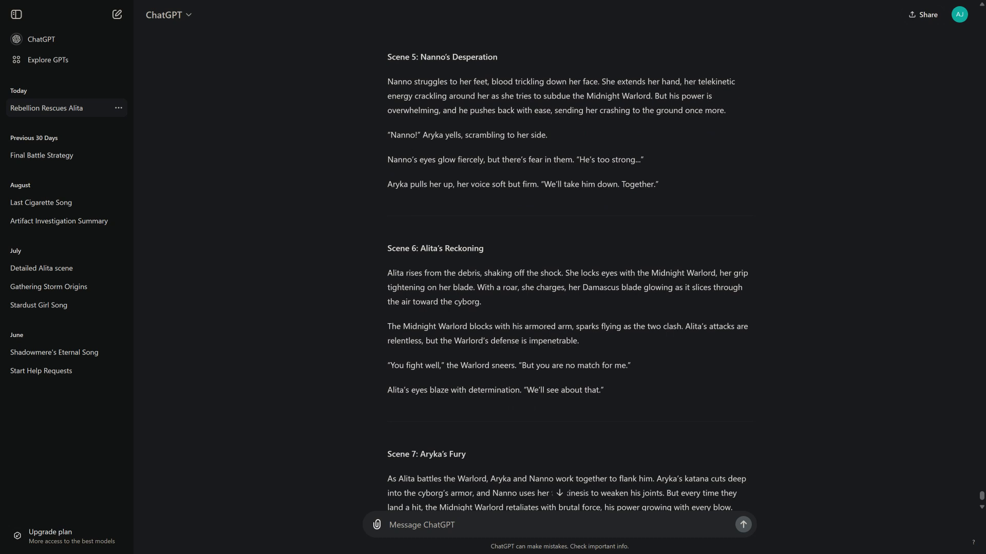
{"action": "scroll", "scroll_direction": "down", "scroll_amount": 3}
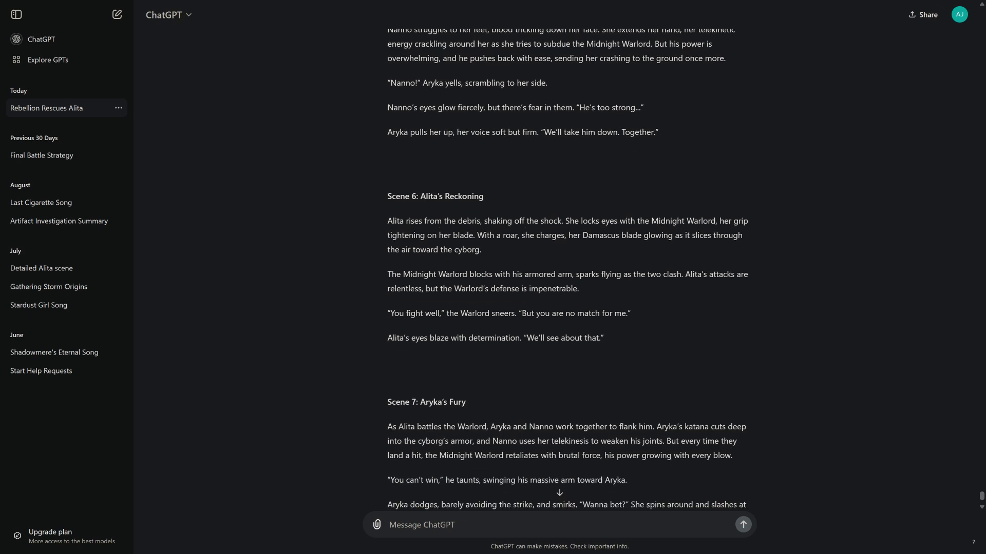
{"action": "scroll", "scroll_direction": "down", "scroll_amount": 3}
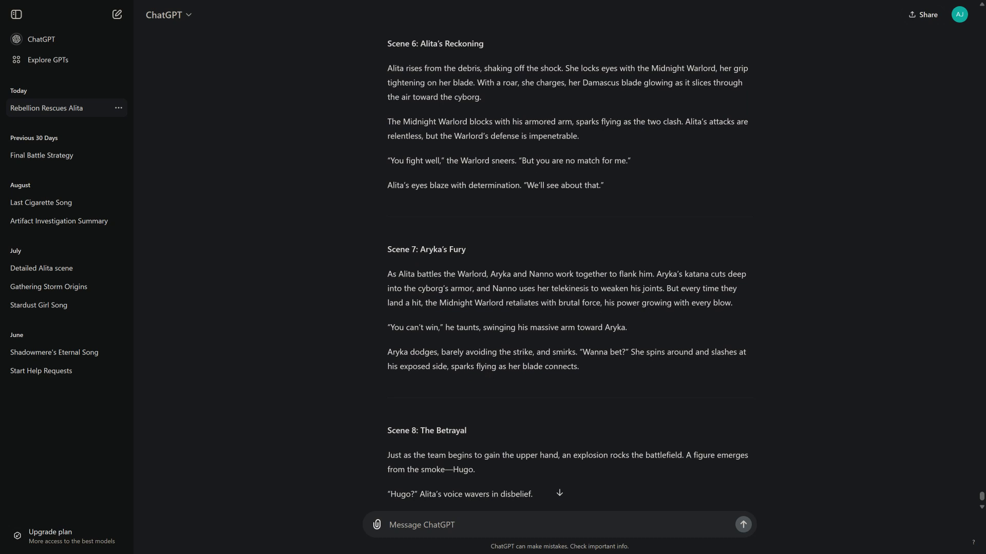
{"action": "scroll", "scroll_direction": "down", "scroll_amount": 3}
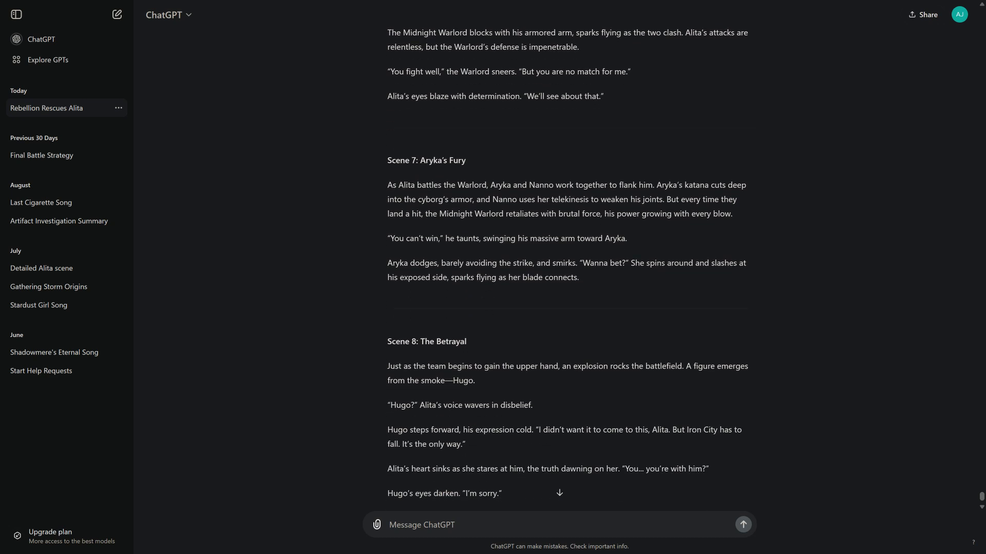
{"action": "scroll", "scroll_direction": "down", "scroll_amount": 3}
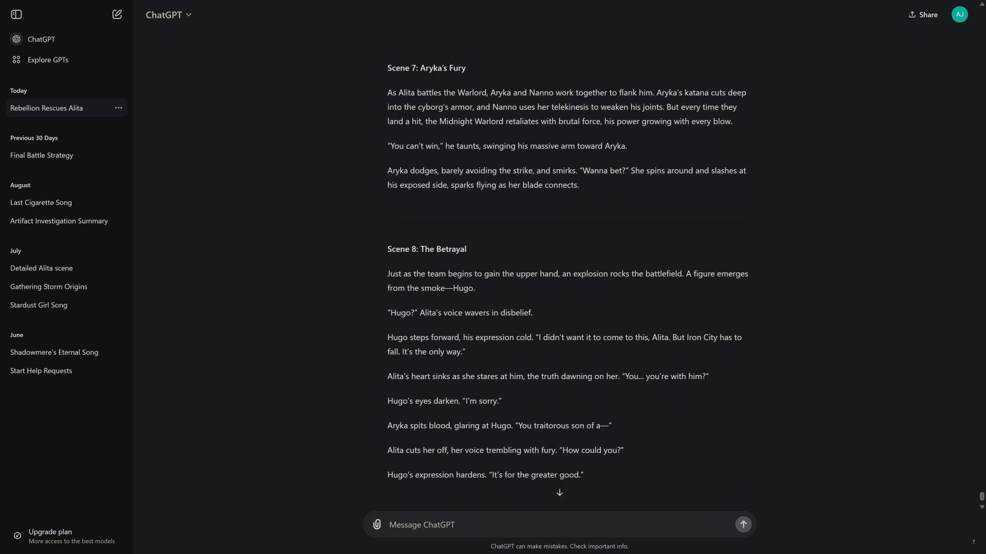
{"action": "scroll", "scroll_direction": "up", "scroll_amount": 3}
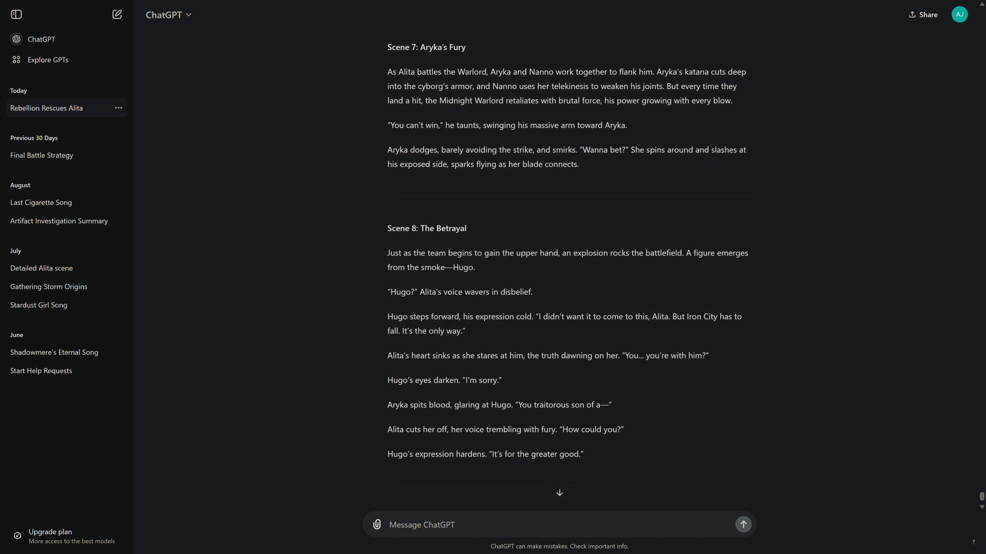
{"action": "scroll", "scroll_direction": "up", "scroll_amount": 3}
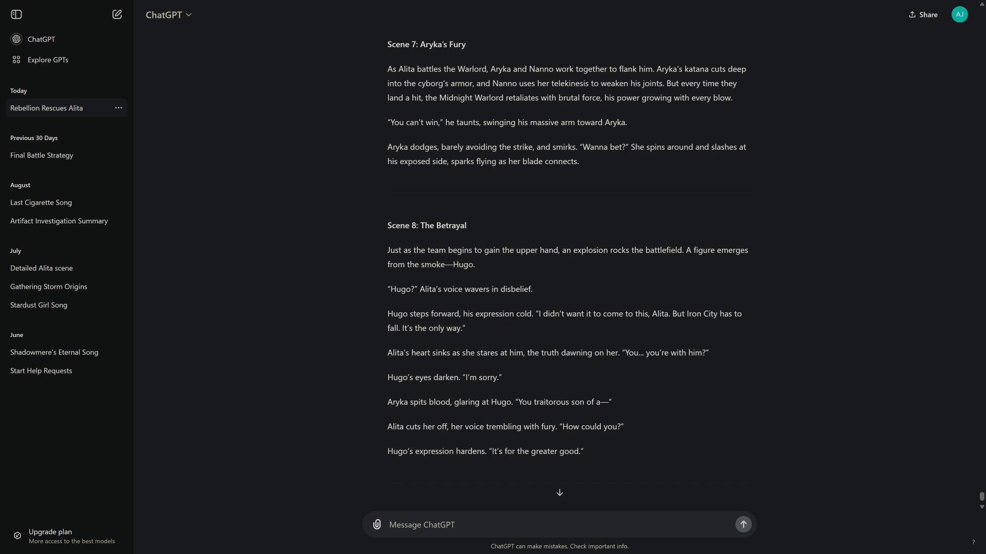
{"action": "scroll", "scroll_direction": "down", "scroll_amount": 3}
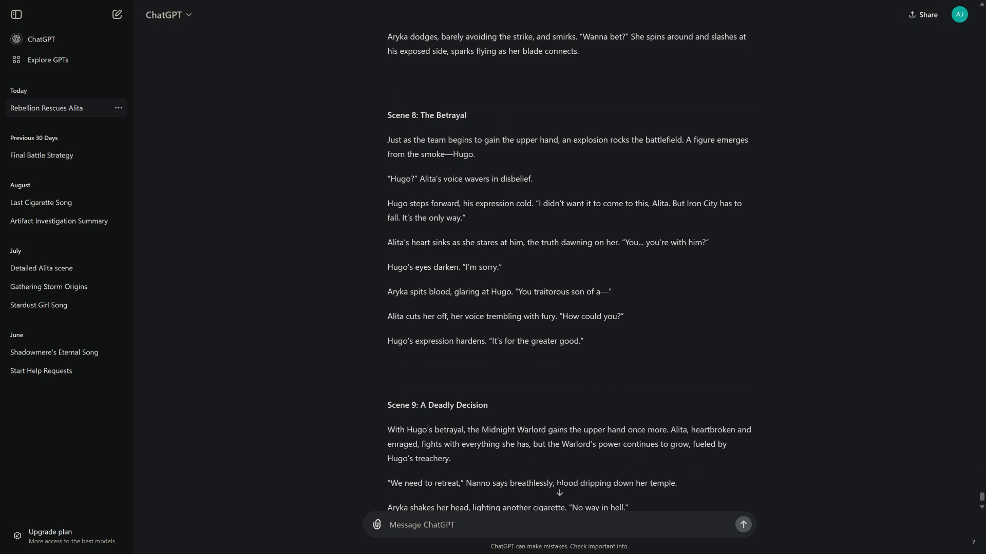
{"action": "scroll", "scroll_direction": "down", "scroll_amount": 3}
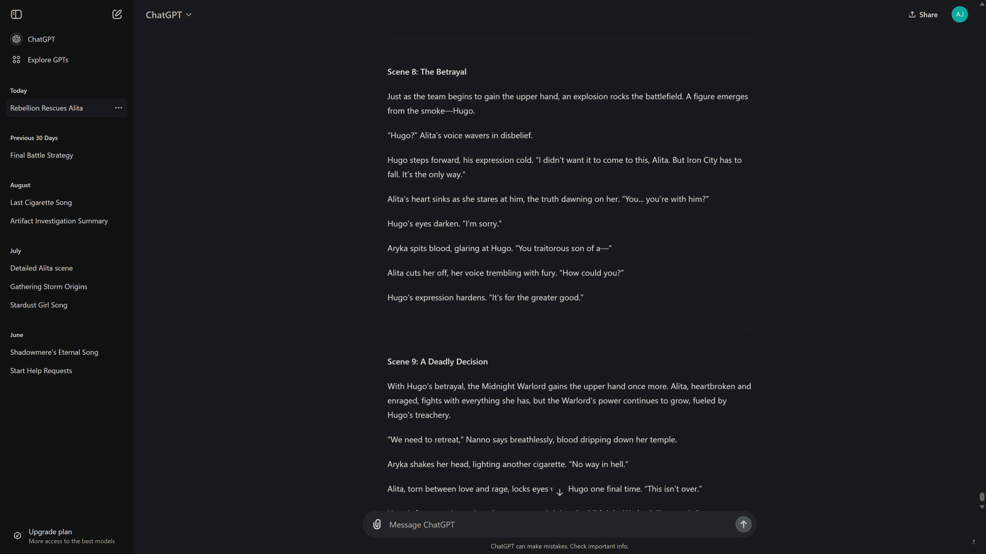
{"action": "scroll", "scroll_direction": "down", "scroll_amount": 3}
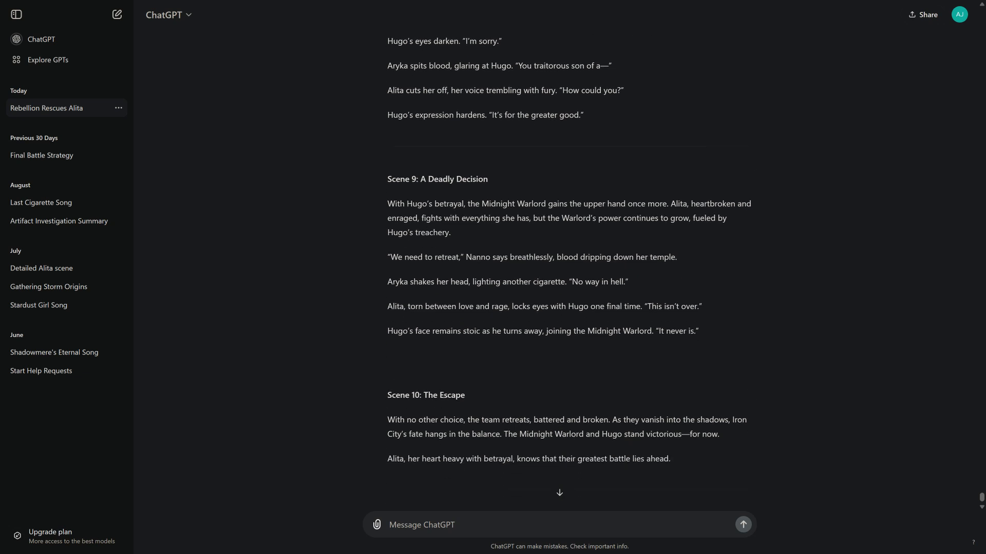
{"action": "scroll", "scroll_direction": "down", "scroll_amount": 3}
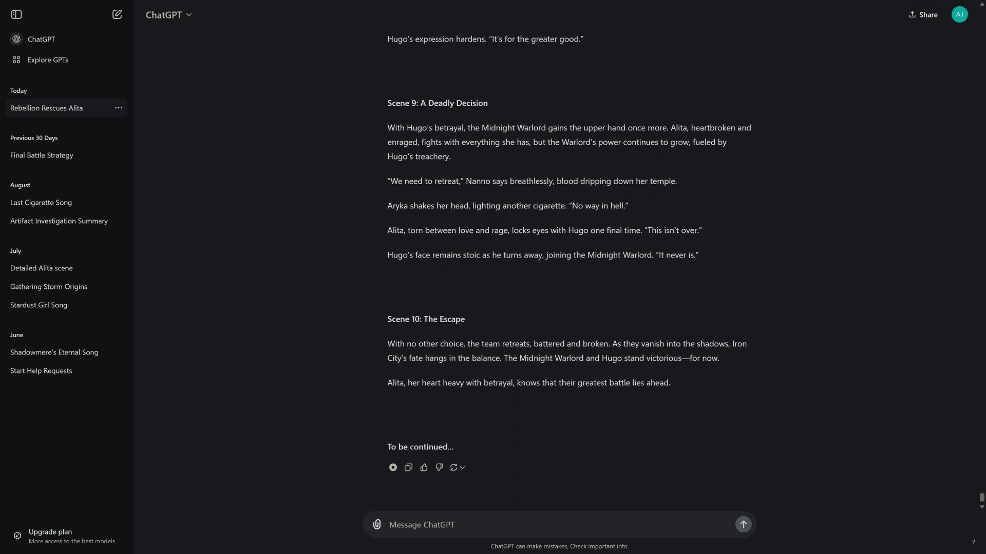